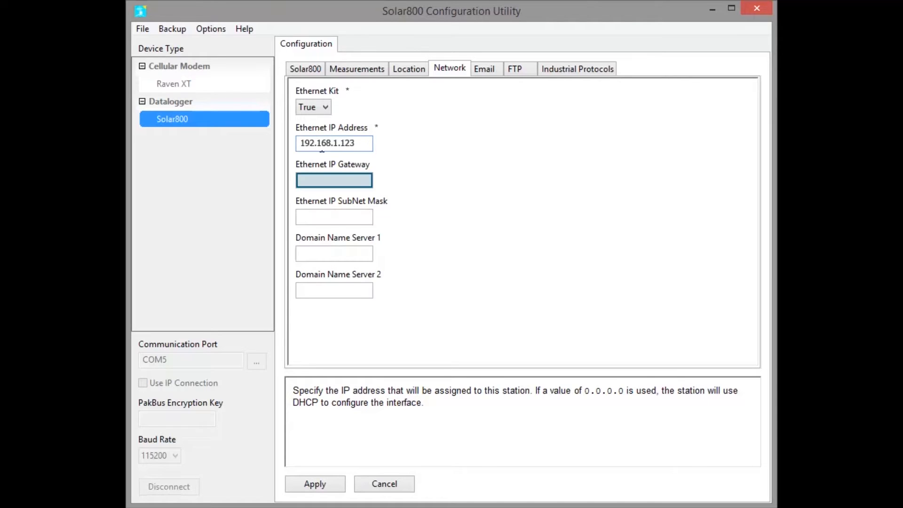
- Enter the Gateway, SubNet Mask and DNS server for the datalogger at 192.168.1.123
{"action": "left_click", "coordinate": [485, 68]}
{"action": "type", "text": "smtp.gmail.com"}
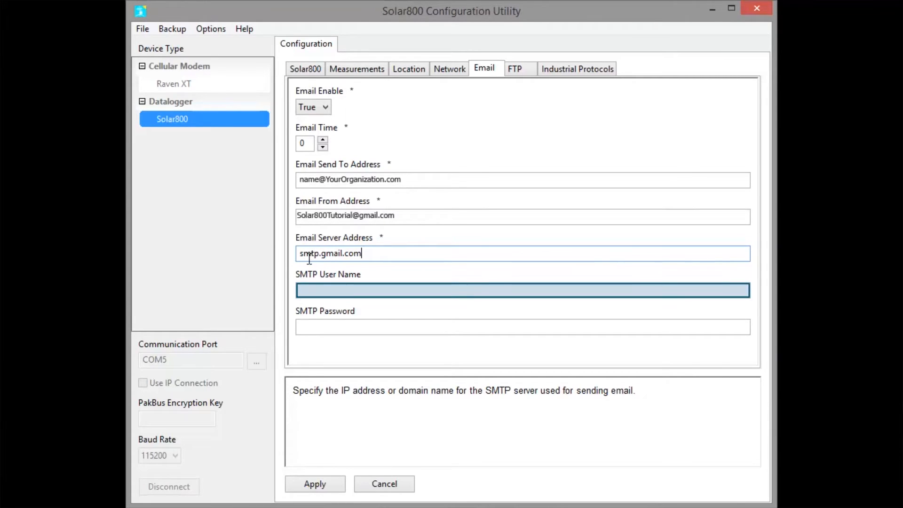
- Enable email with recipient, sender and smtp.gmail.com server, plus SMTP user name and password
{"action": "left_click", "coordinate": [577, 69]}
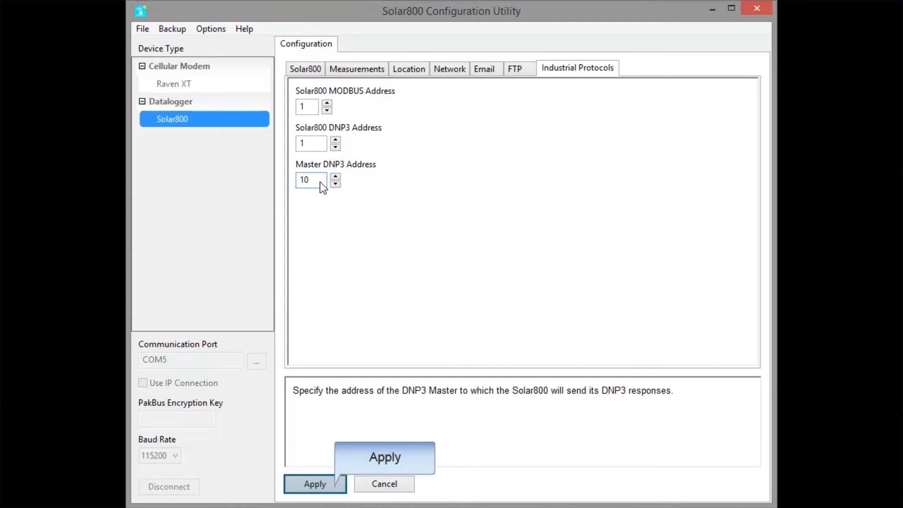
- Apply MODBUS 1, DNP3 1 and master DNP3 10, saving the configuration to the datalogger
{"action": "left_click", "coordinate": [316, 483]}
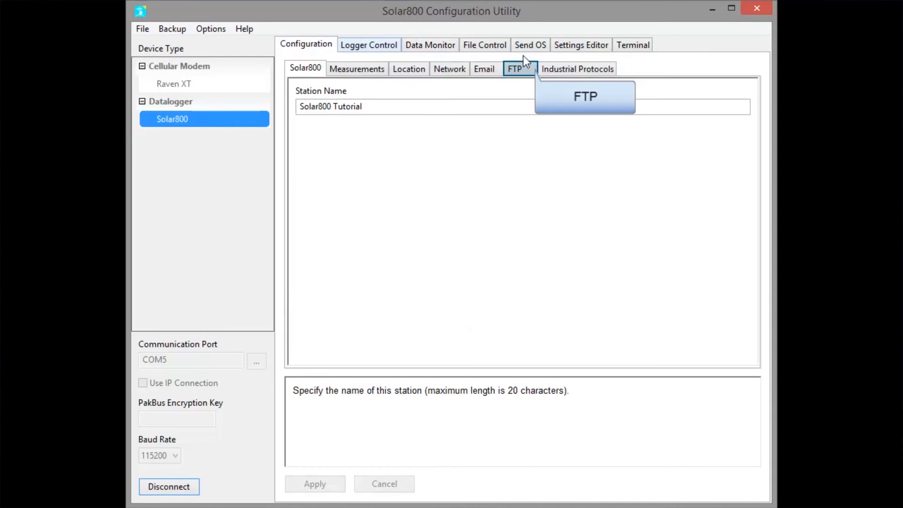